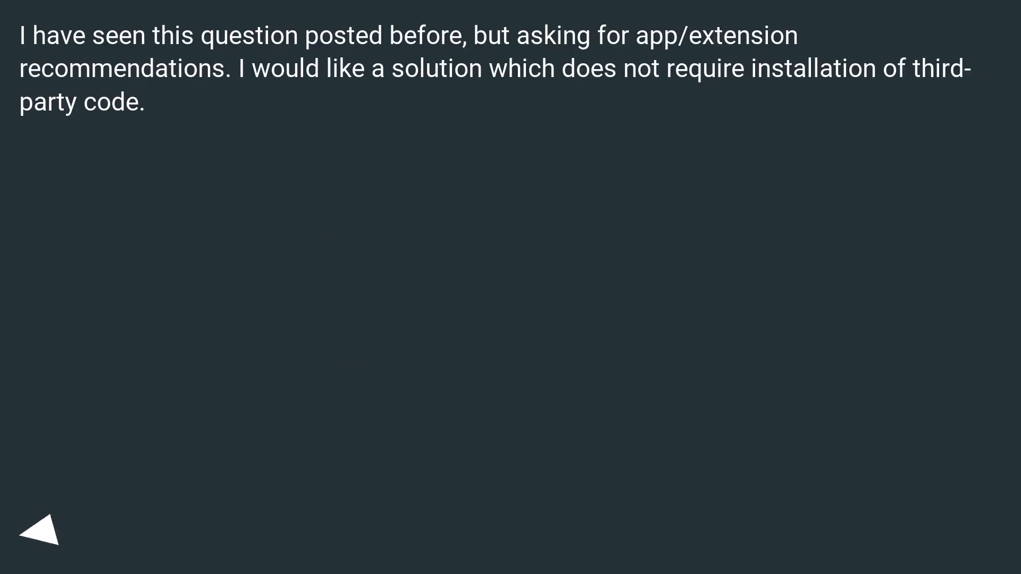
left_click(46, 529)
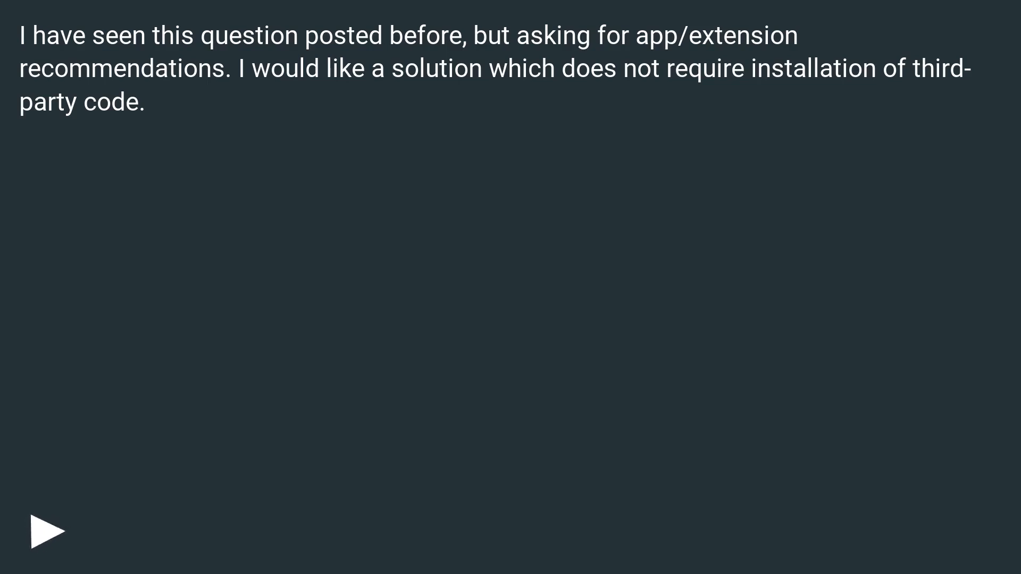